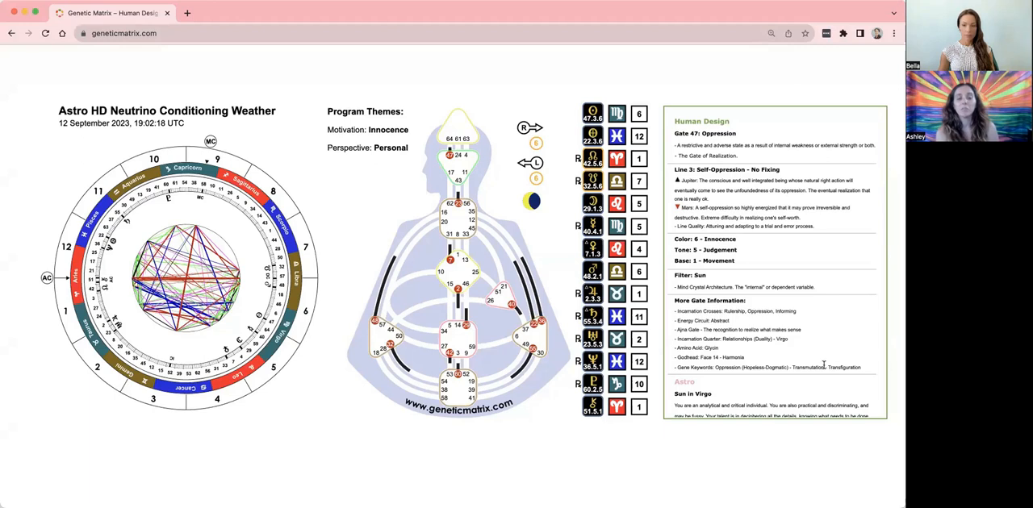
mouse_move(843, 378)
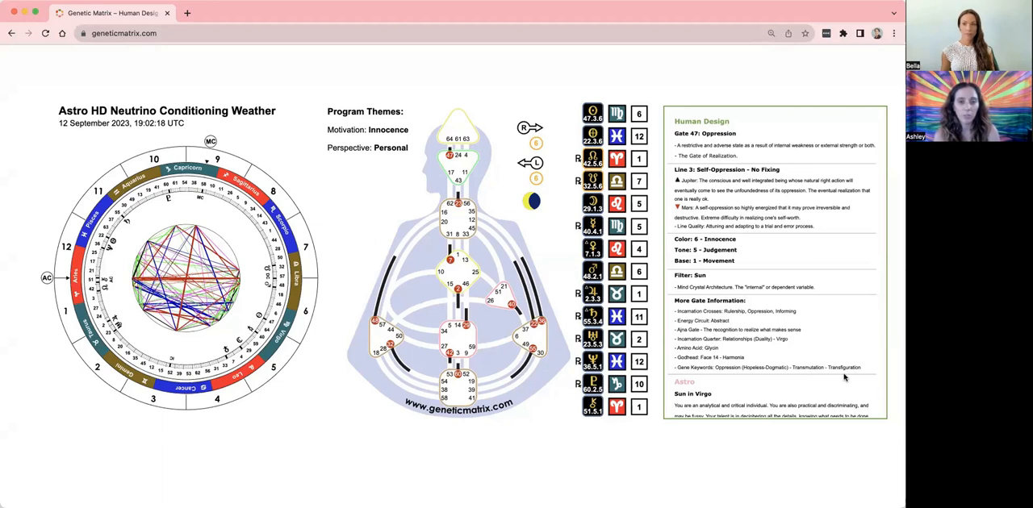
mouse_move(618, 148)
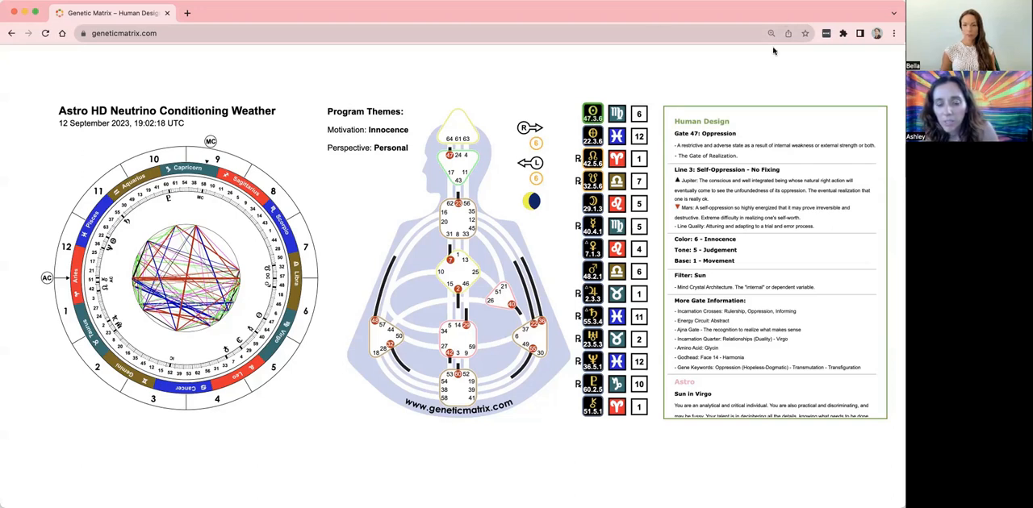
mouse_move(739, 165)
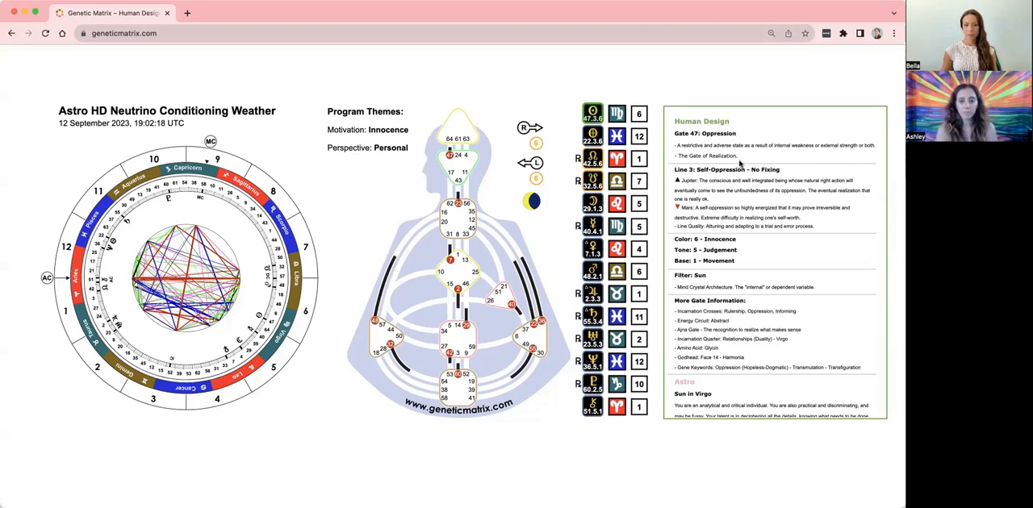
mouse_move(631, 99)
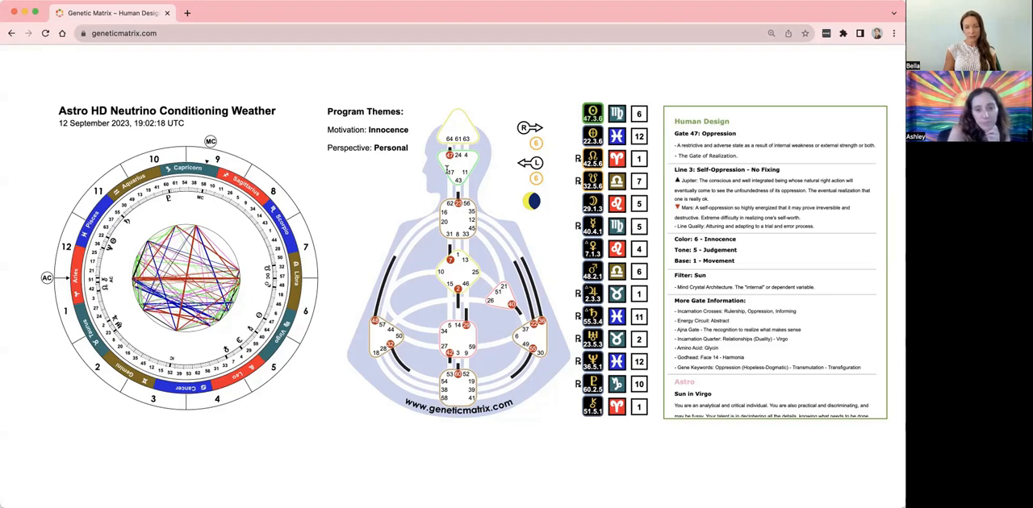
mouse_move(471, 121)
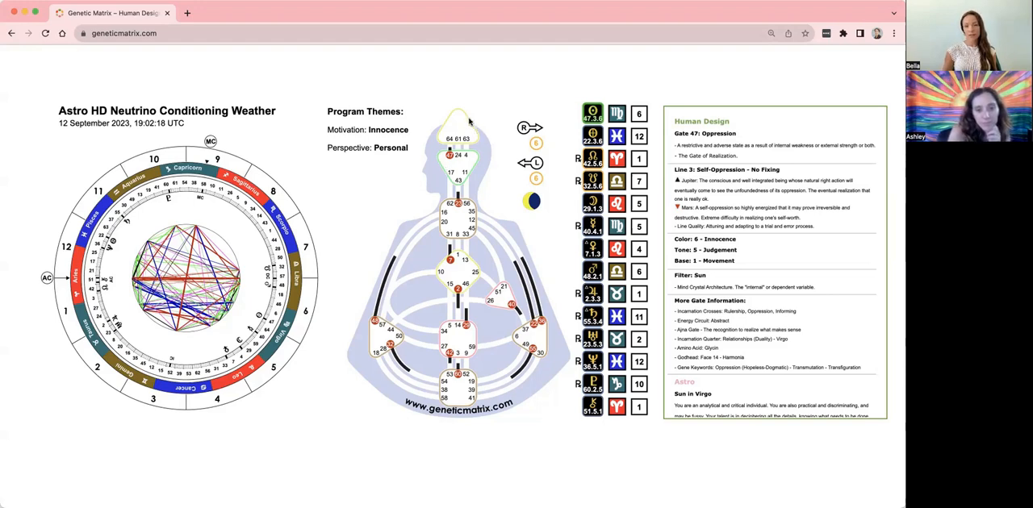
mouse_move(459, 135)
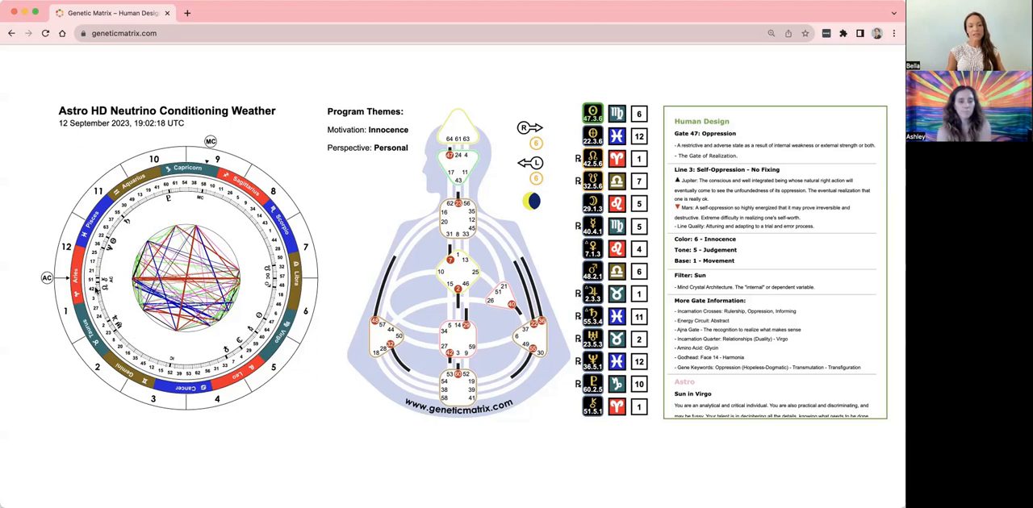
mouse_move(142, 334)
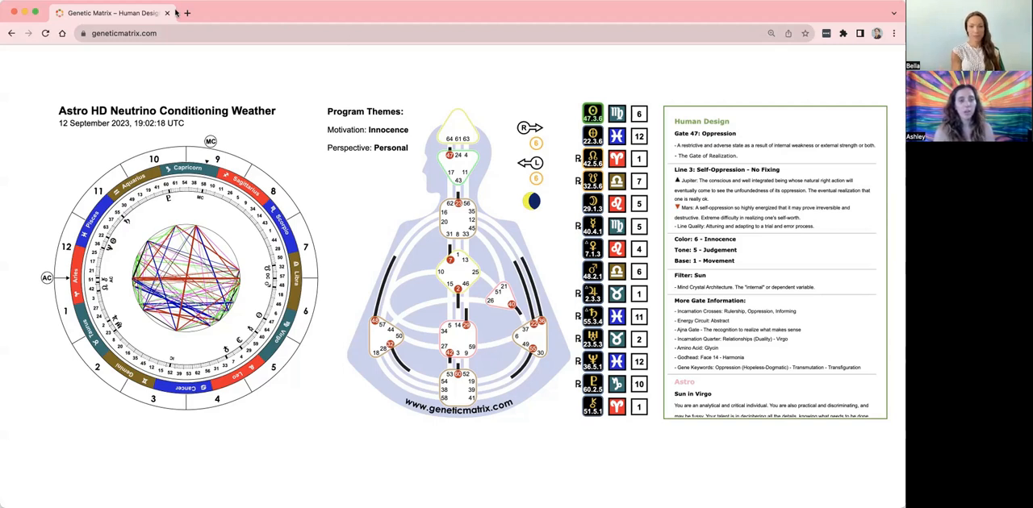
mouse_move(113, 13)
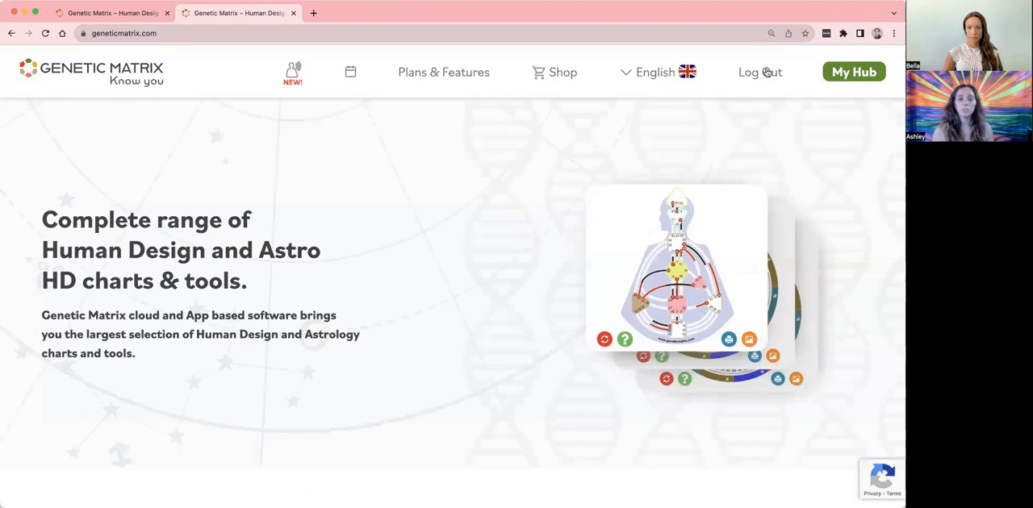
Go to My Hub and scroll the user home with connection chart, tags and My People.
left_click(854, 71)
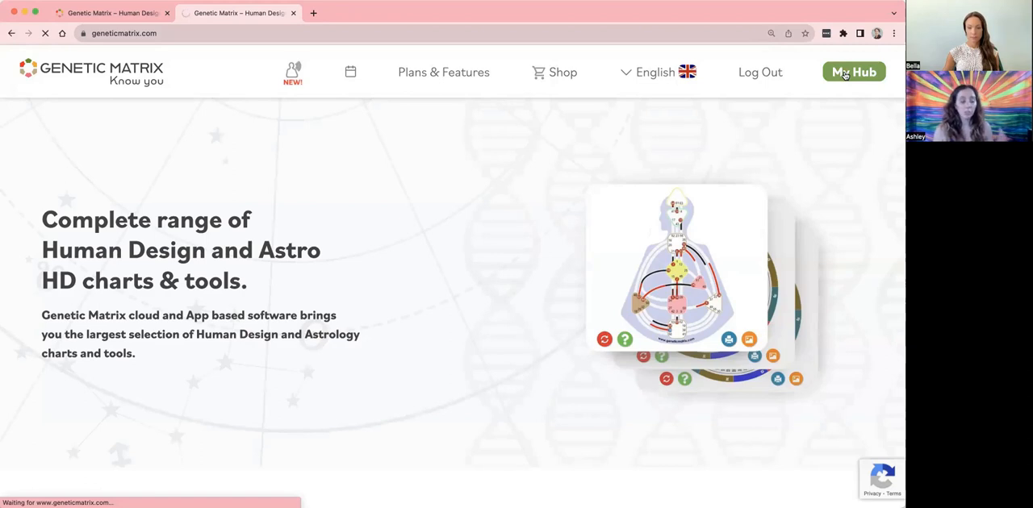
left_click(852, 71)
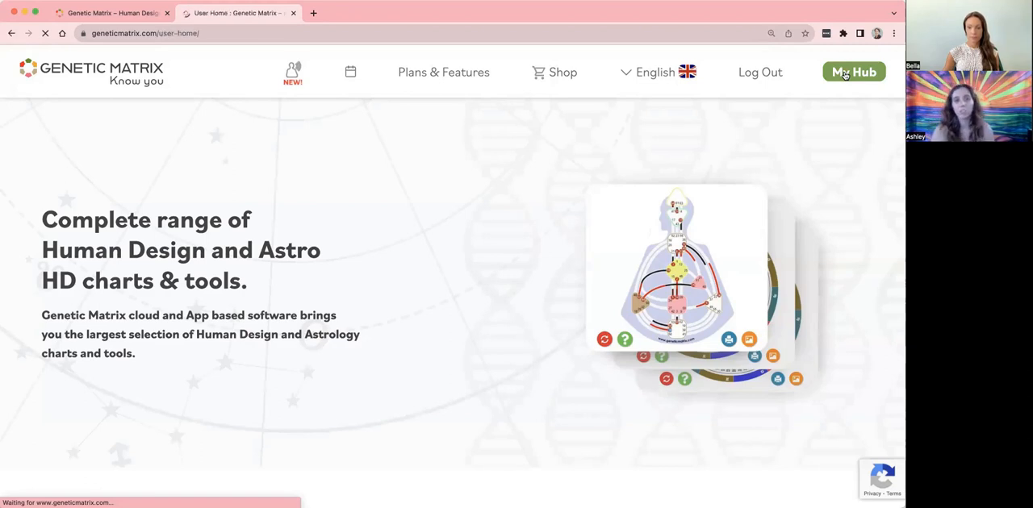
left_click(853, 71)
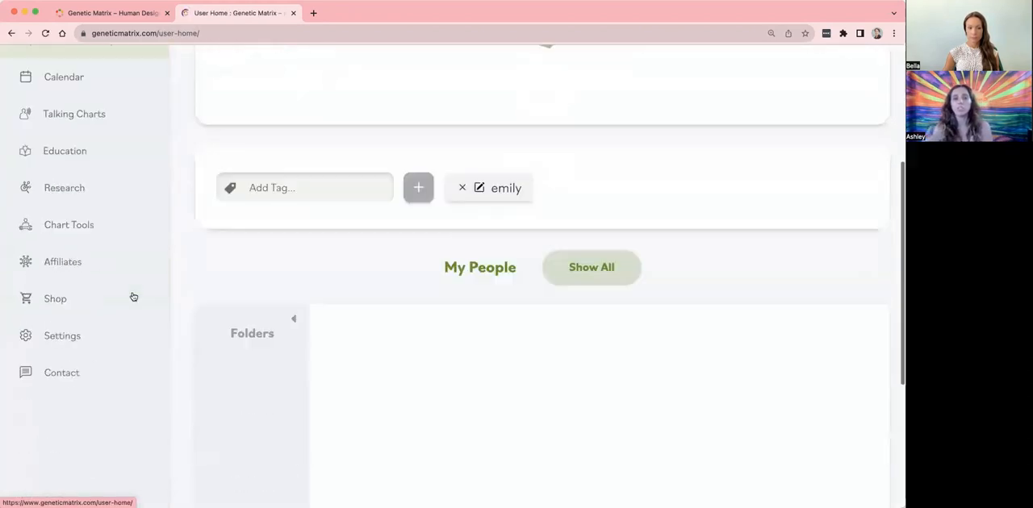
scroll("up", 3)
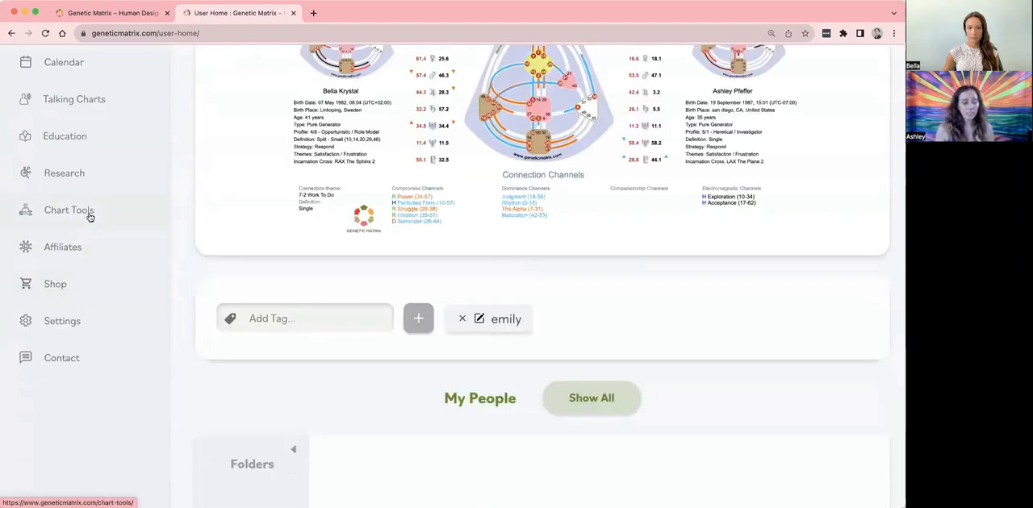
left_click(68, 210)
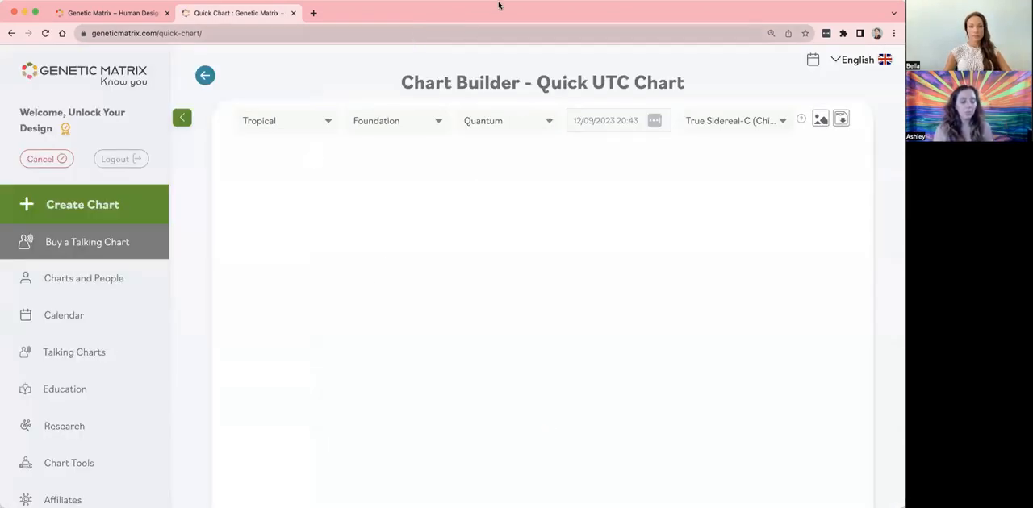
left_click(654, 120)
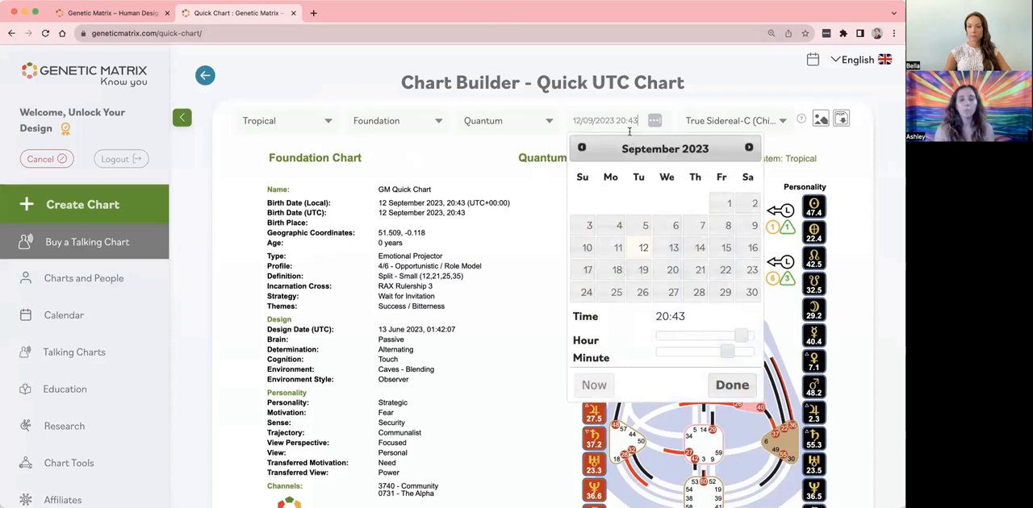
mouse_move(525, 271)
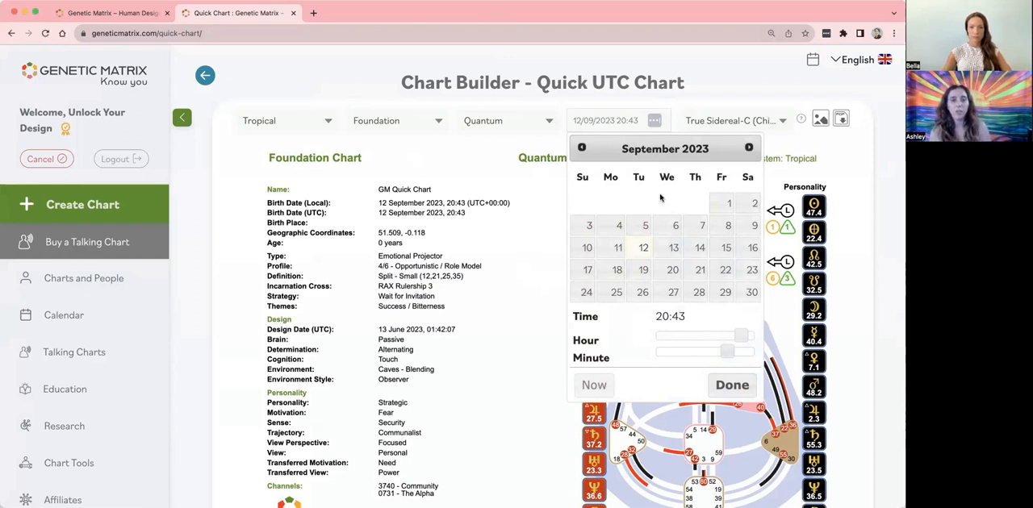
Choose 15 September 2023 as the Quick UTC Chart date.
left_click(701, 248)
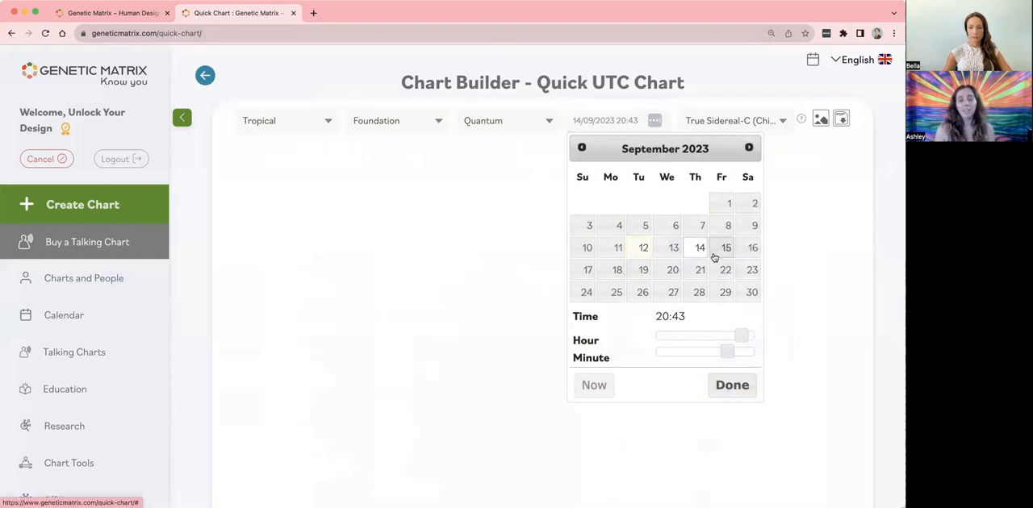
left_click(727, 249)
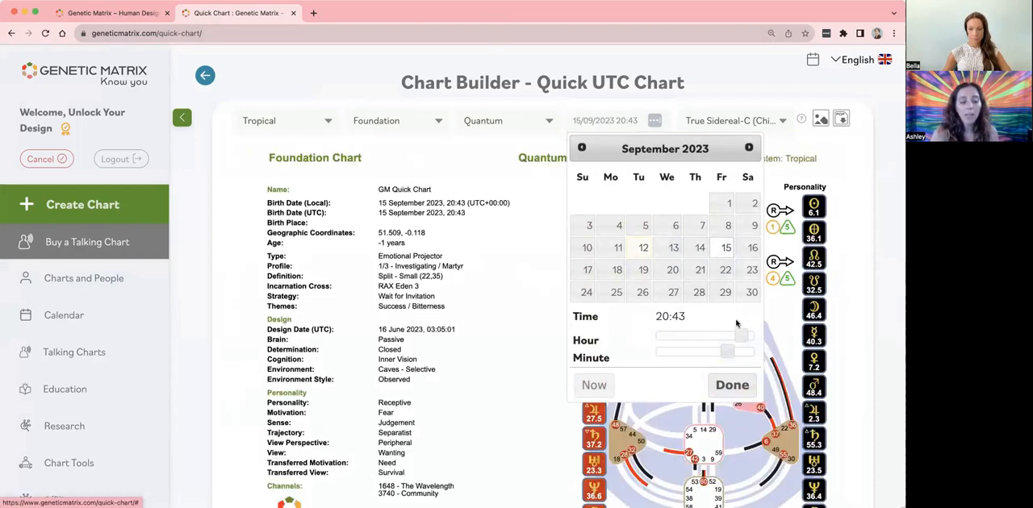
Adjust the hour and minute sliders to a chart time of 01:39 UTC.
left_click_drag(742, 336, 686, 336)
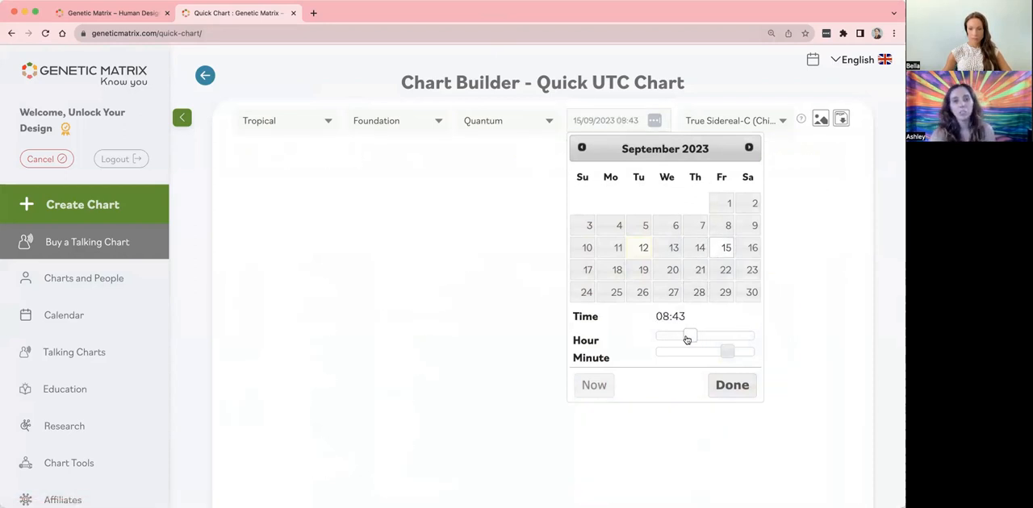
left_click_drag(688, 336, 653, 335)
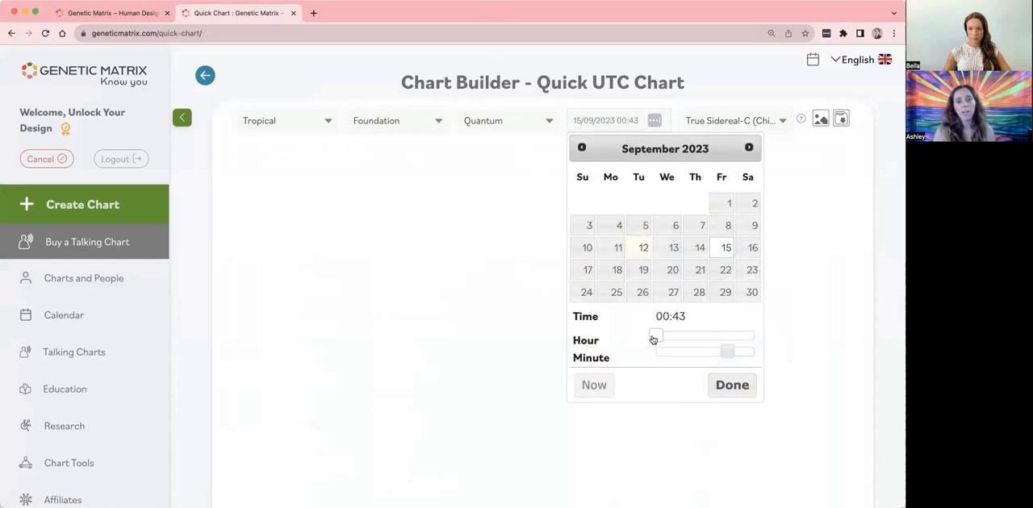
left_click_drag(653, 335, 664, 335)
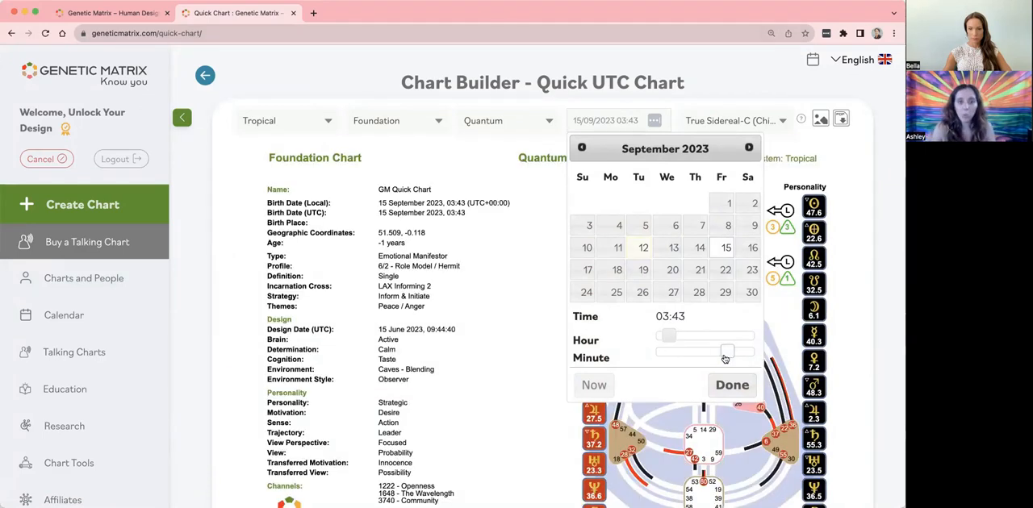
left_click_drag(726, 351, 720, 351)
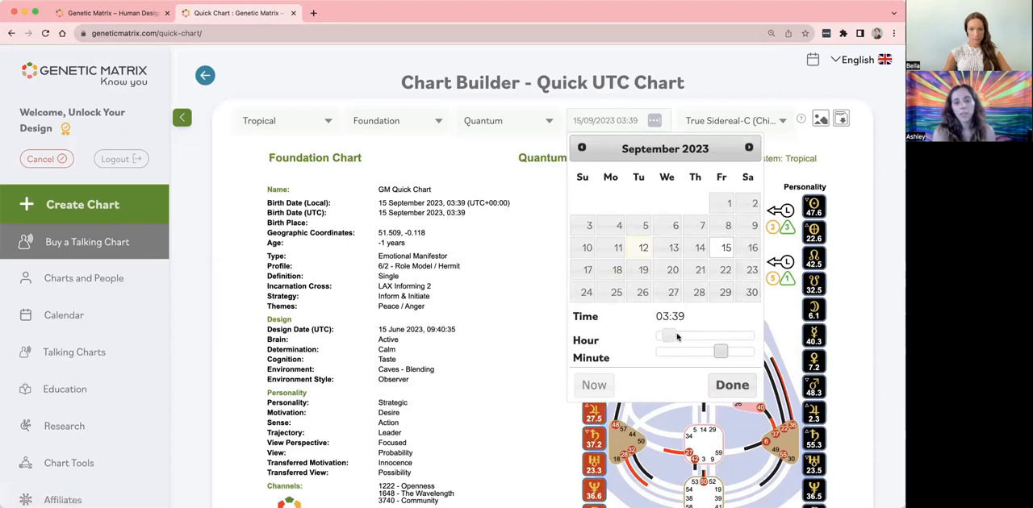
left_click_drag(677, 337, 665, 338)
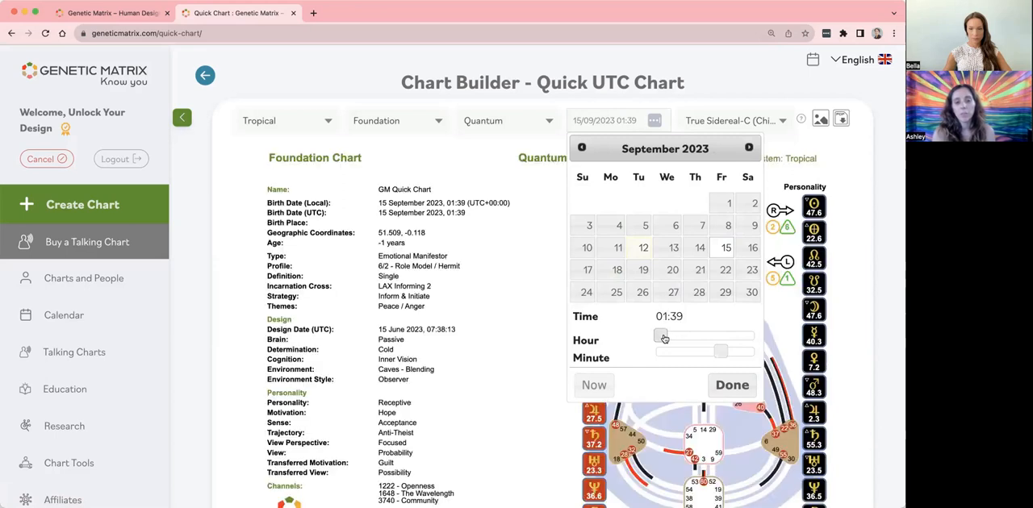
Confirm the date picker to display the Astro HD Natal wheel for 15 September 2023 01:39.
left_click(731, 384)
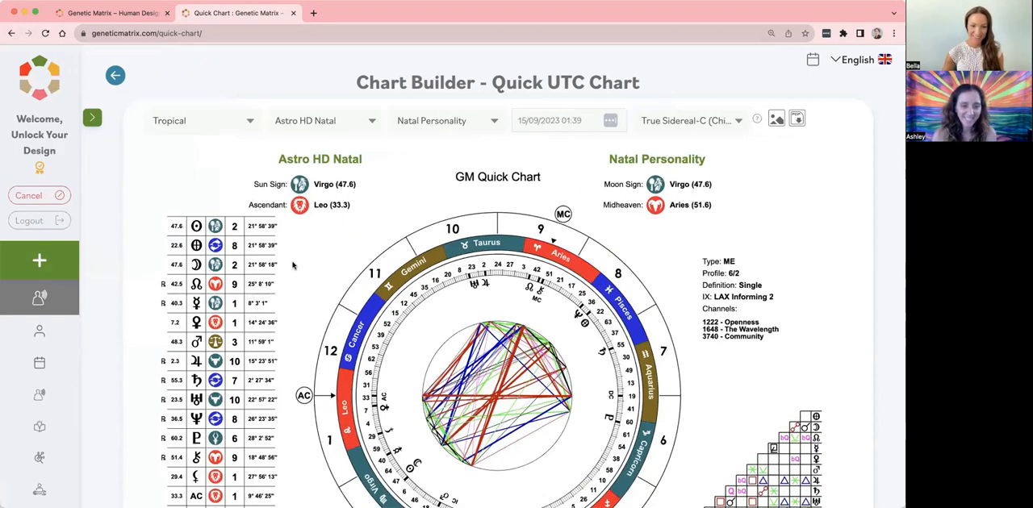
Review the natal wheel, then return to the Neutrino Conditioning Weather chart for 12 September 2023.
scroll("down", 3)
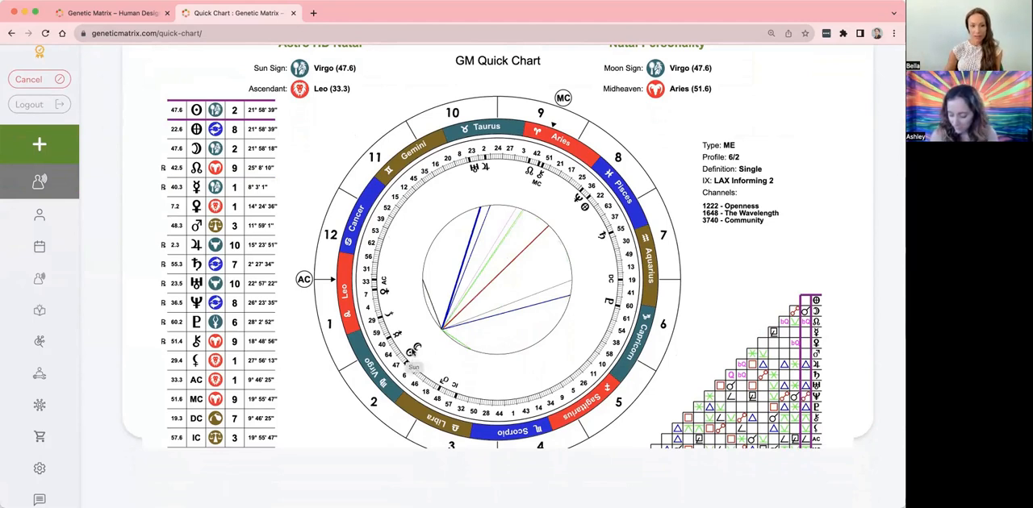
scroll("up", 3)
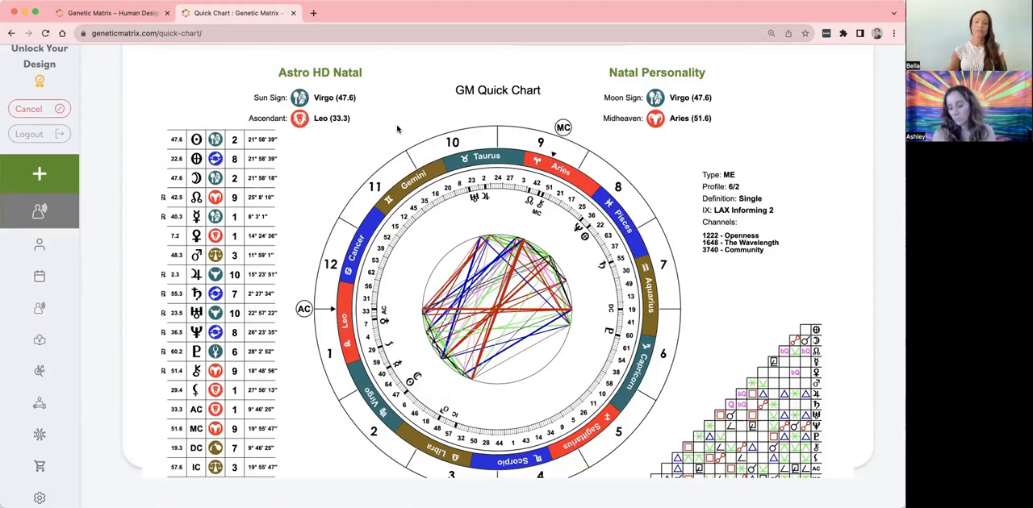
left_click(113, 13)
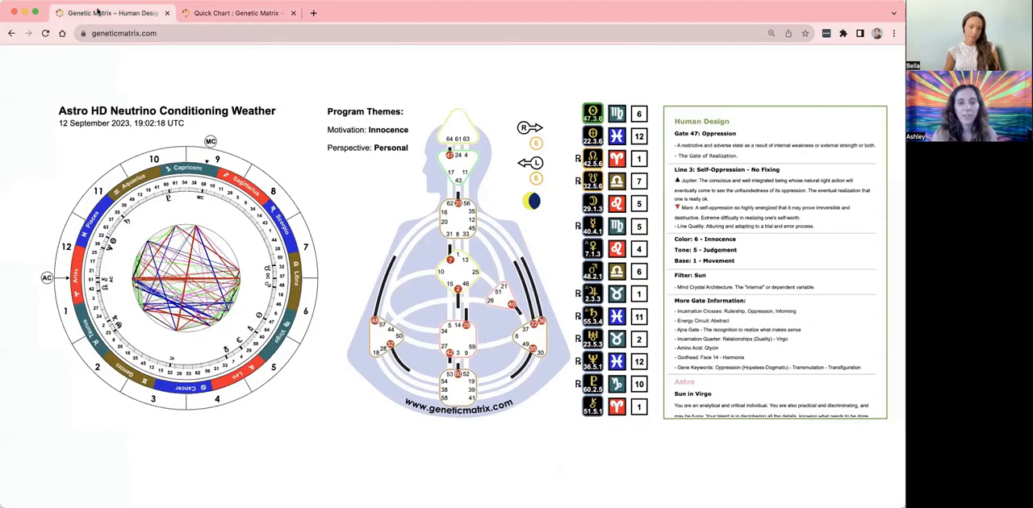